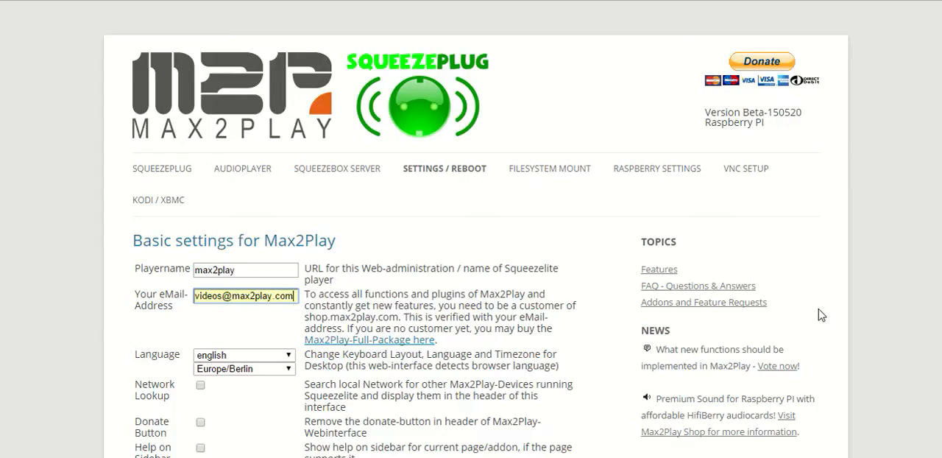
{"action": "mouse_move", "coordinate": [778, 241]}
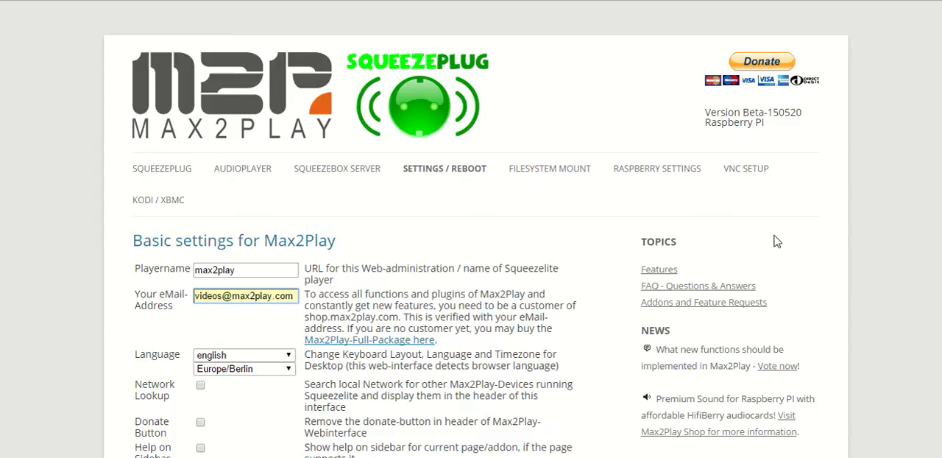
{"action": "mouse_move", "coordinate": [767, 234]}
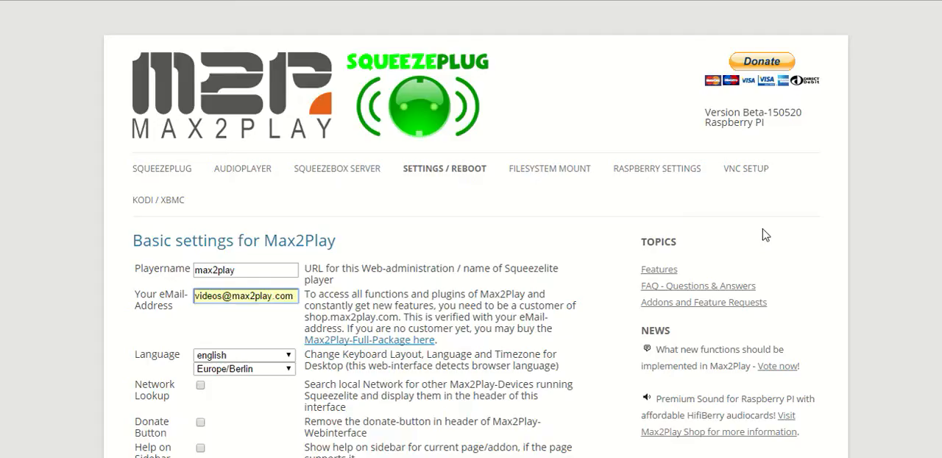
{"action": "mouse_move", "coordinate": [757, 231]}
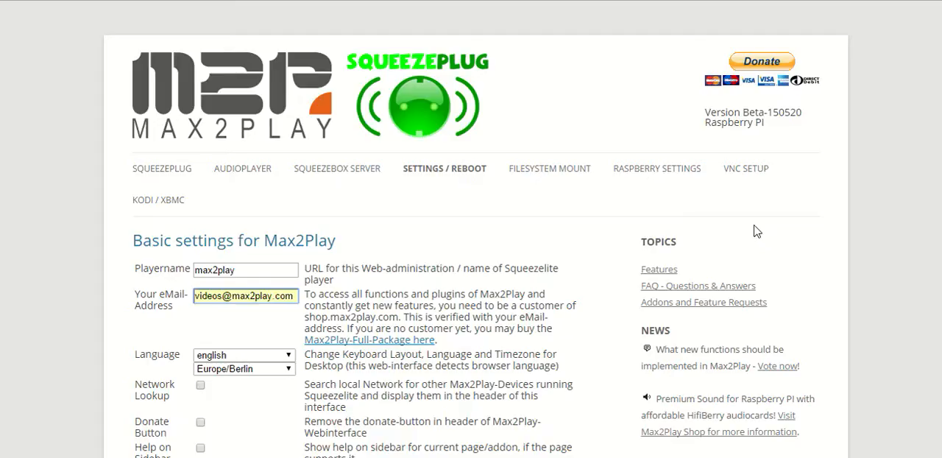
{"action": "mouse_move", "coordinate": [743, 213]}
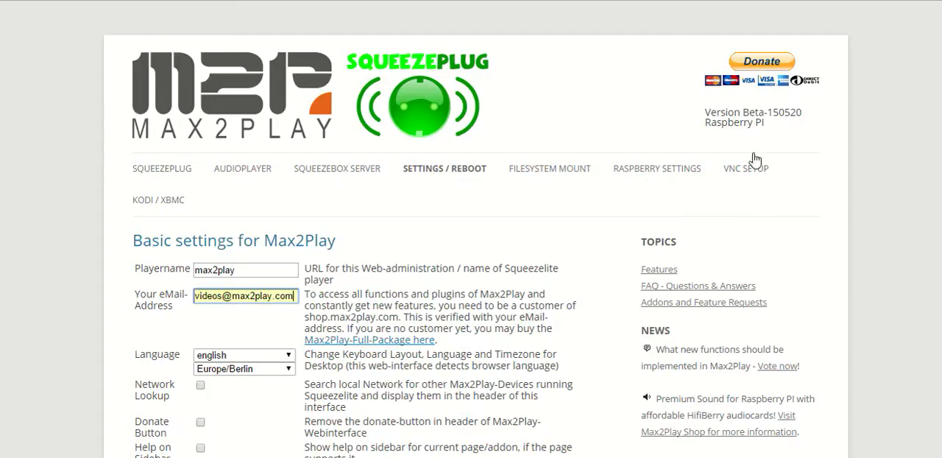
{"action": "mouse_move", "coordinate": [784, 155]}
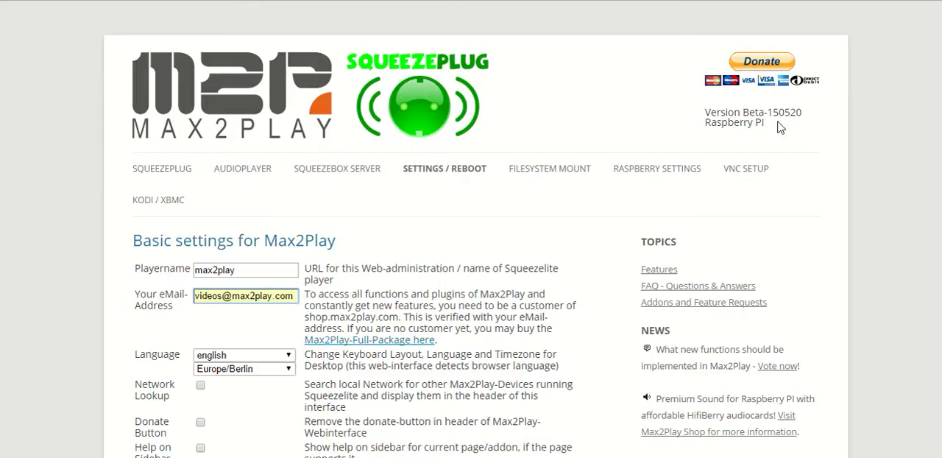
{"action": "mouse_move", "coordinate": [694, 150]}
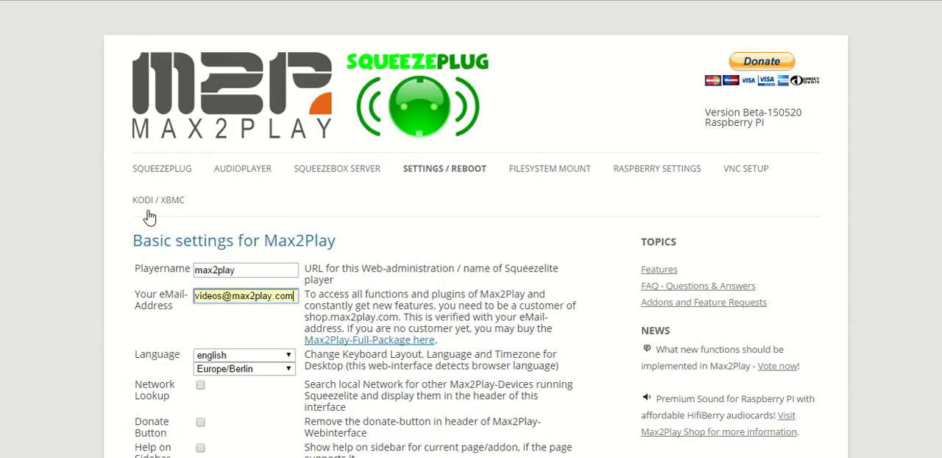
Move Jivelite from Available Plugins to active plugins and save the plugin configuration.
{"action": "scroll", "scroll_direction": "down", "scroll_amount": 3}
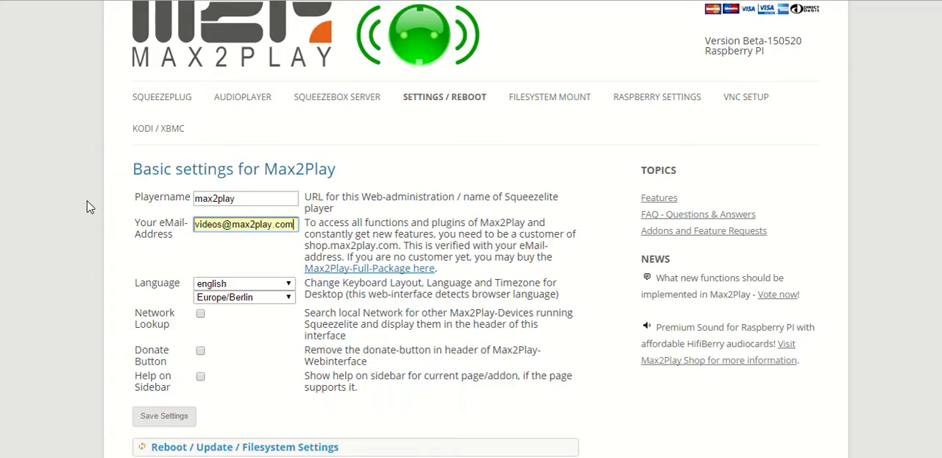
{"action": "mouse_move", "coordinate": [105, 238]}
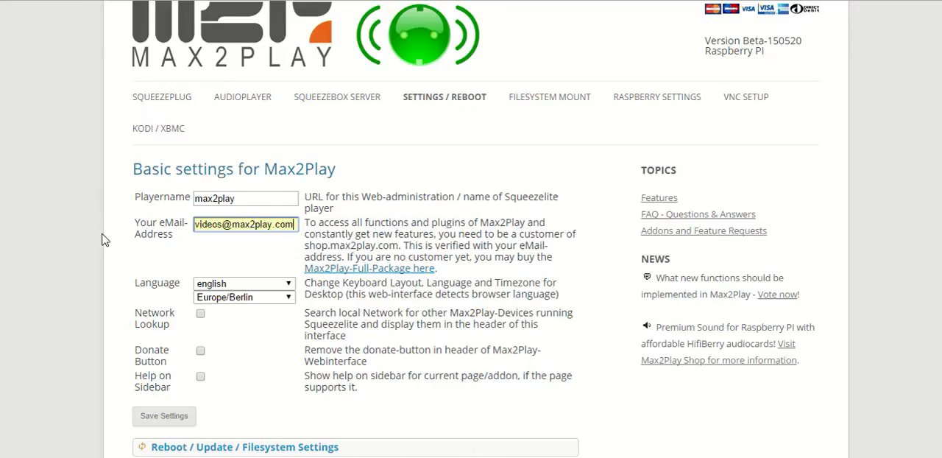
{"action": "scroll", "scroll_direction": "down", "scroll_amount": 3}
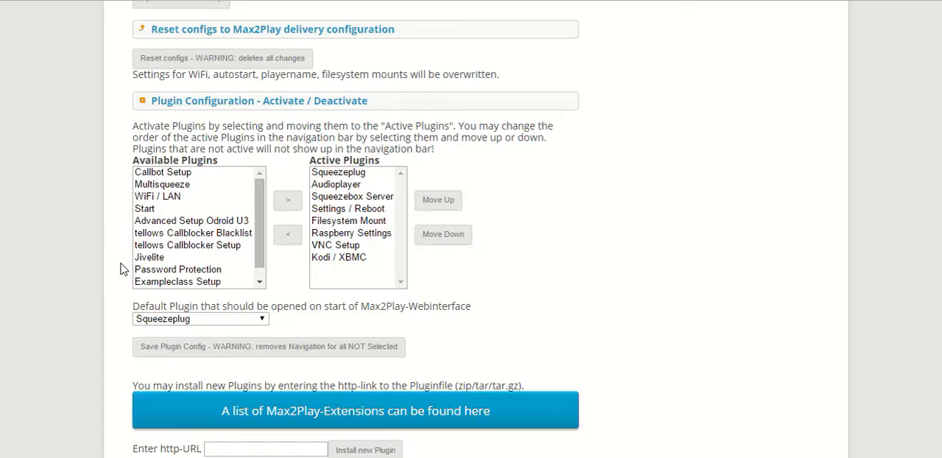
{"action": "mouse_move", "coordinate": [131, 266]}
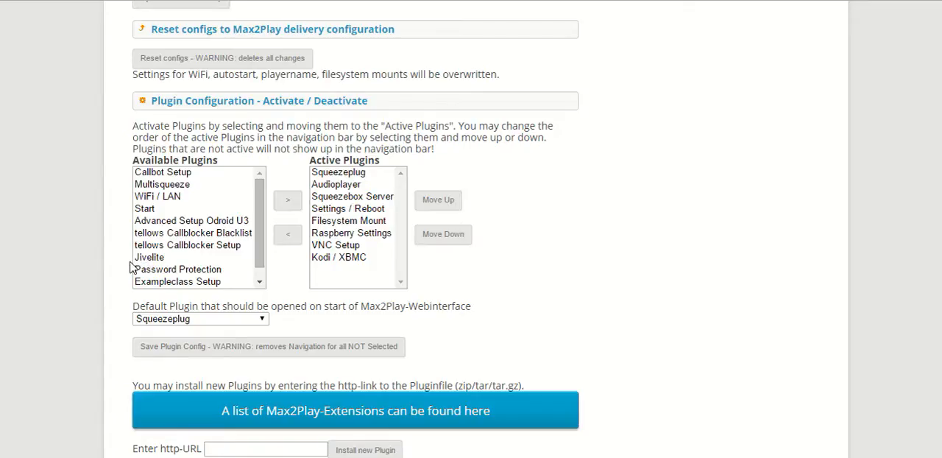
{"action": "mouse_move", "coordinate": [169, 263]}
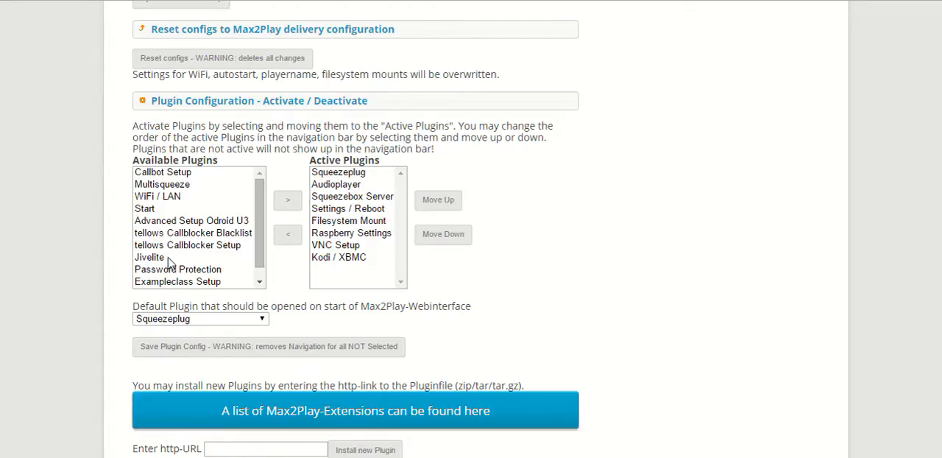
{"action": "mouse_move", "coordinate": [129, 258]}
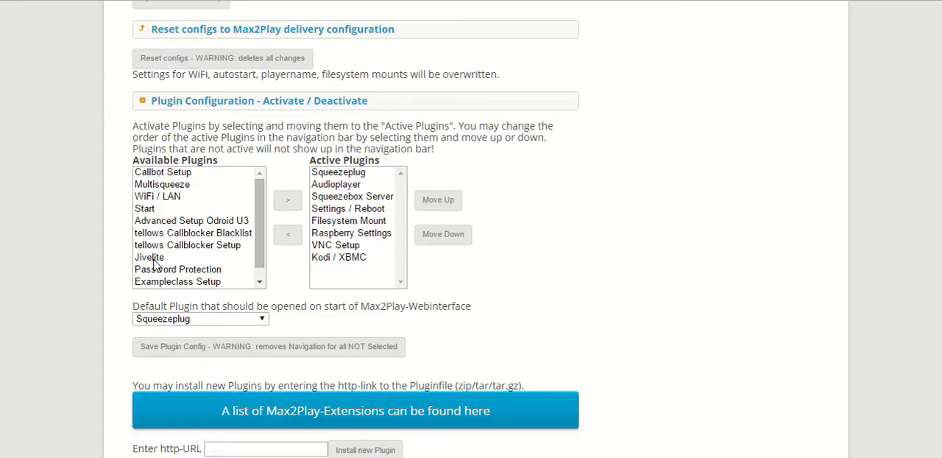
{"action": "left_click", "coordinate": [150, 257]}
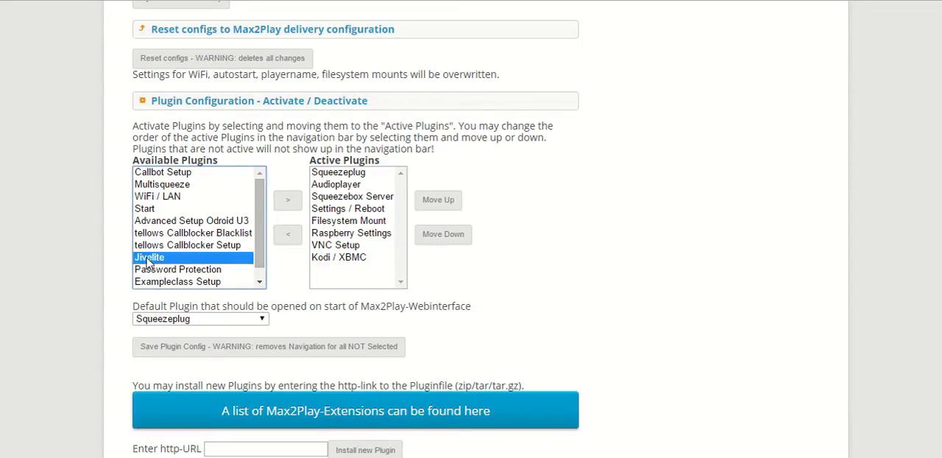
{"action": "mouse_move", "coordinate": [297, 211]}
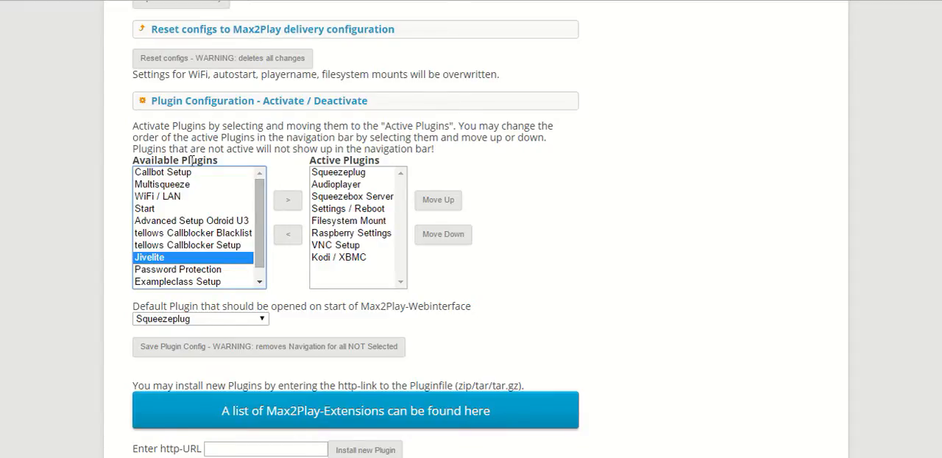
{"action": "left_click", "coordinate": [287, 200]}
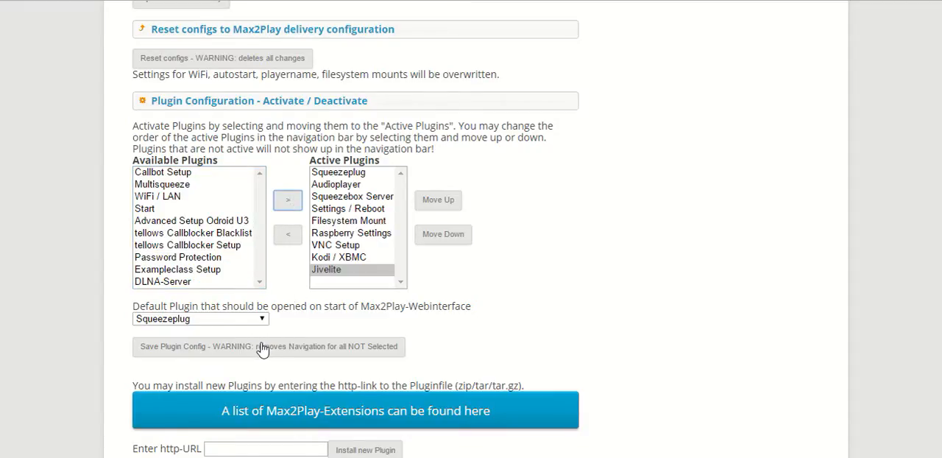
{"action": "left_click", "coordinate": [268, 346]}
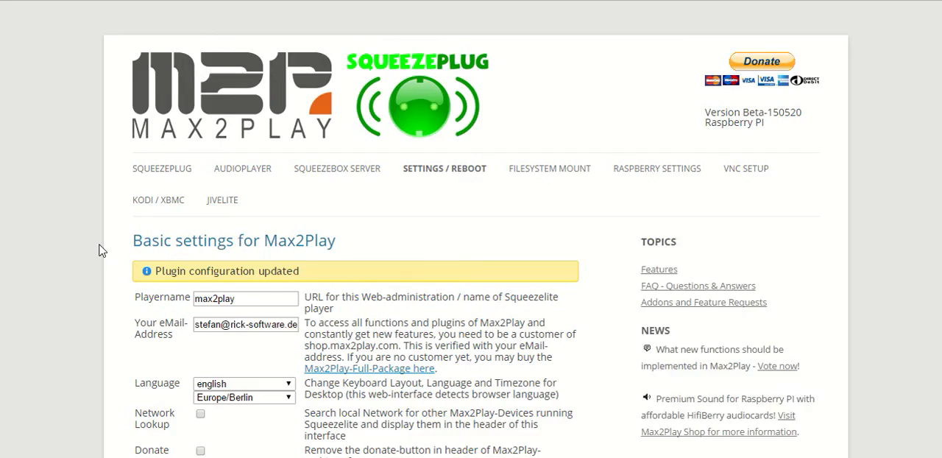
{"action": "mouse_move", "coordinate": [222, 199]}
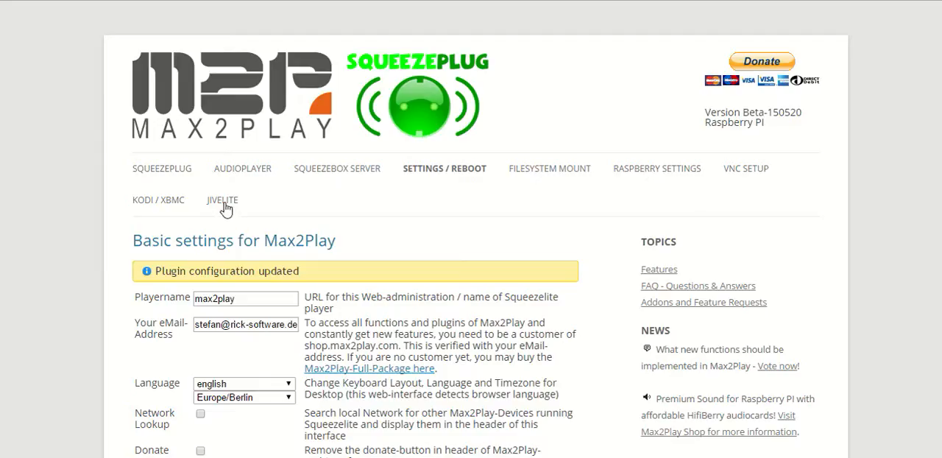
{"action": "mouse_move", "coordinate": [351, 236]}
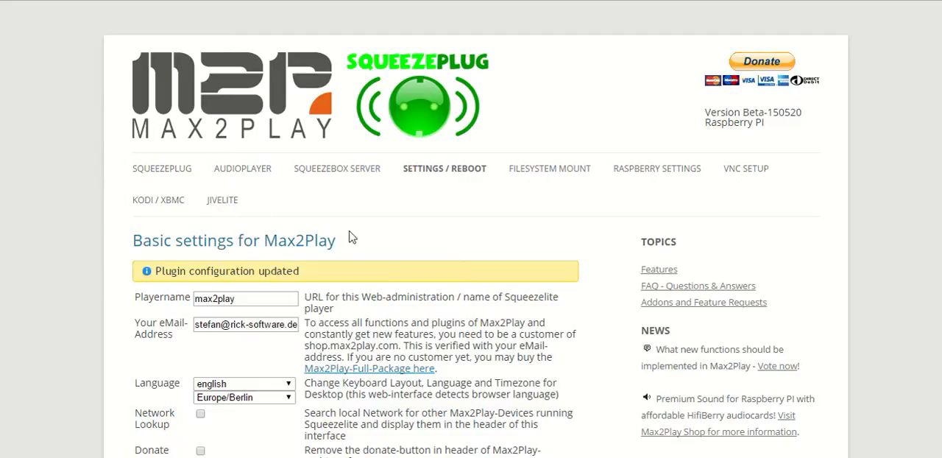
{"action": "mouse_move", "coordinate": [223, 199]}
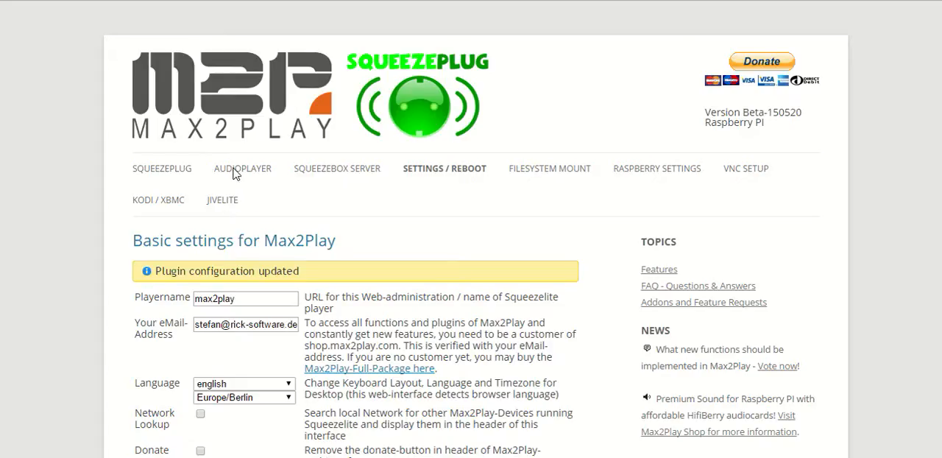
Start the Squeezelite player from the audio player page, then open the Jivelite setup page.
{"action": "left_click", "coordinate": [242, 168]}
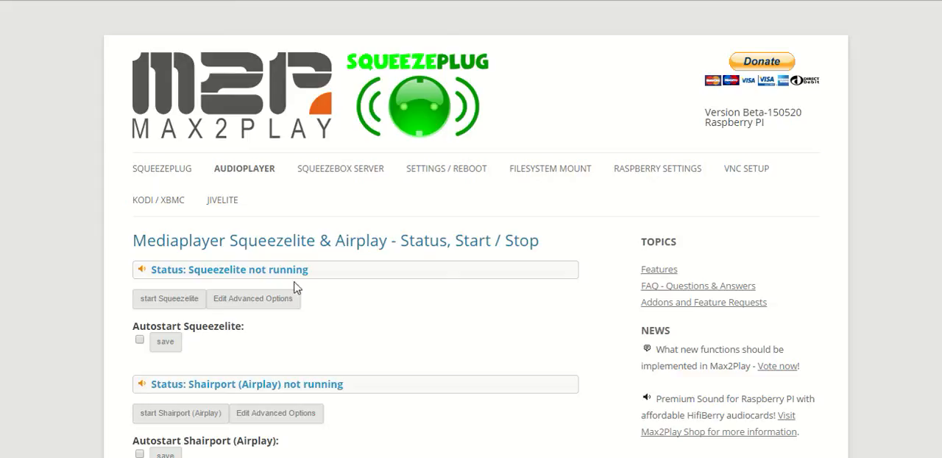
{"action": "left_click", "coordinate": [168, 299]}
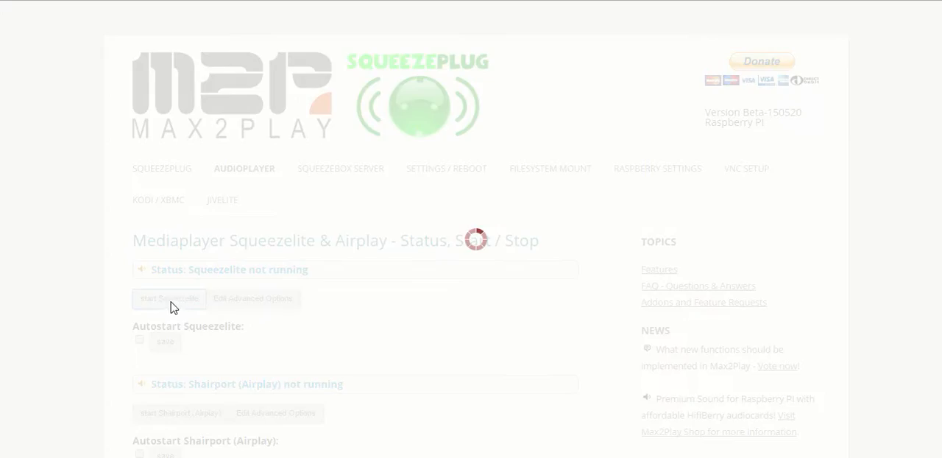
{"action": "mouse_move", "coordinate": [109, 286]}
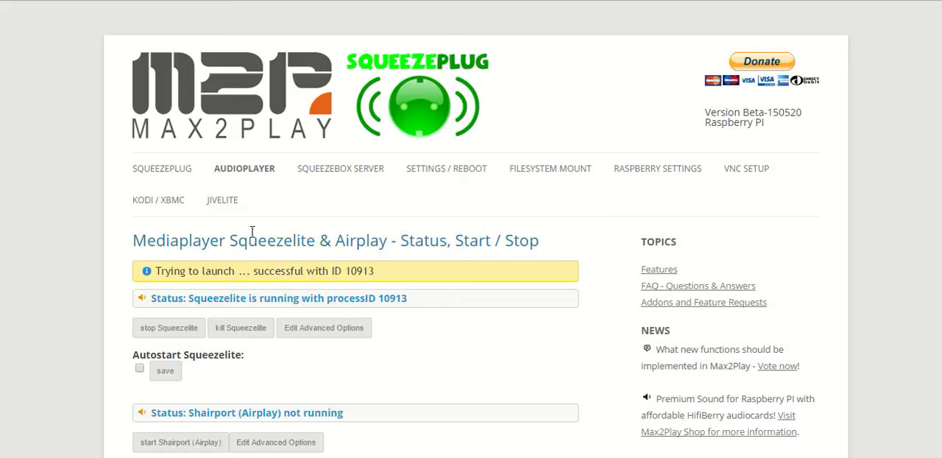
{"action": "scroll", "scroll_direction": "down", "scroll_amount": 3}
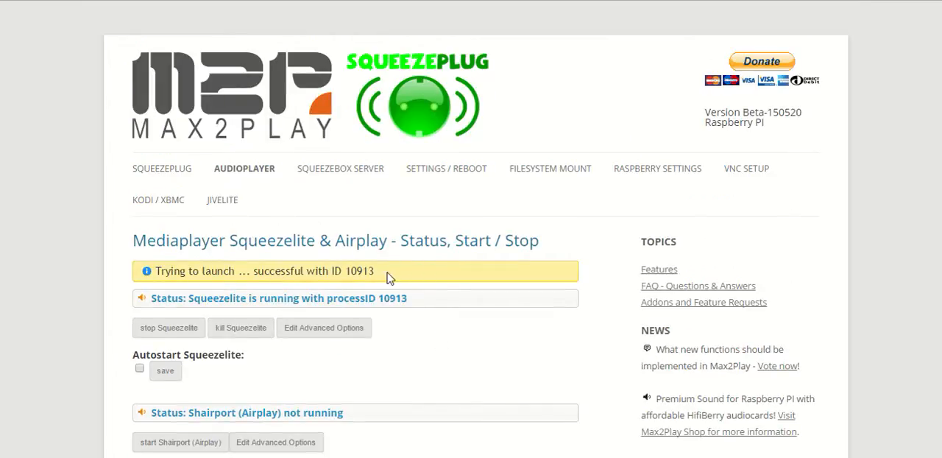
{"action": "mouse_move", "coordinate": [250, 229]}
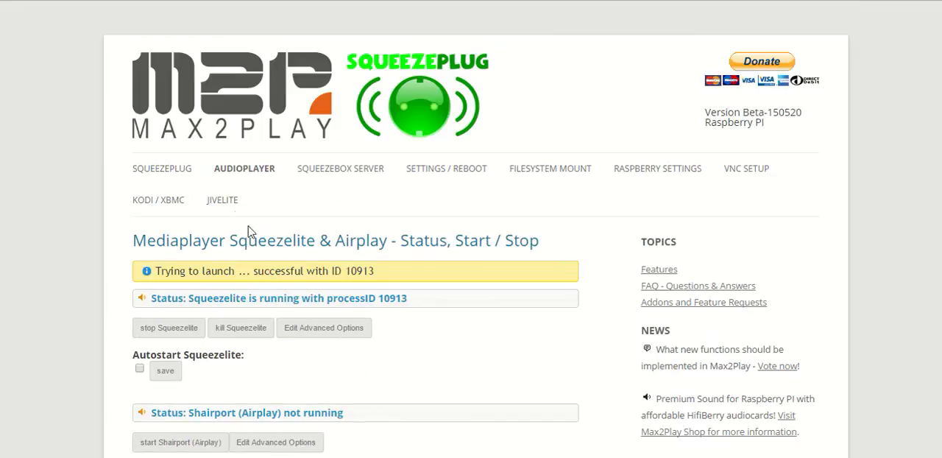
{"action": "left_click", "coordinate": [221, 200]}
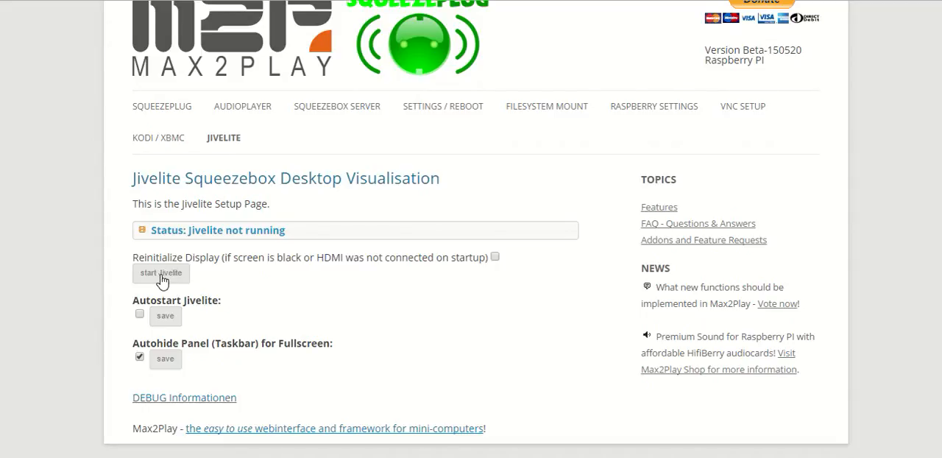
Start Jivelite on the Raspberry Pi display from its setup page.
{"action": "left_click", "coordinate": [161, 273]}
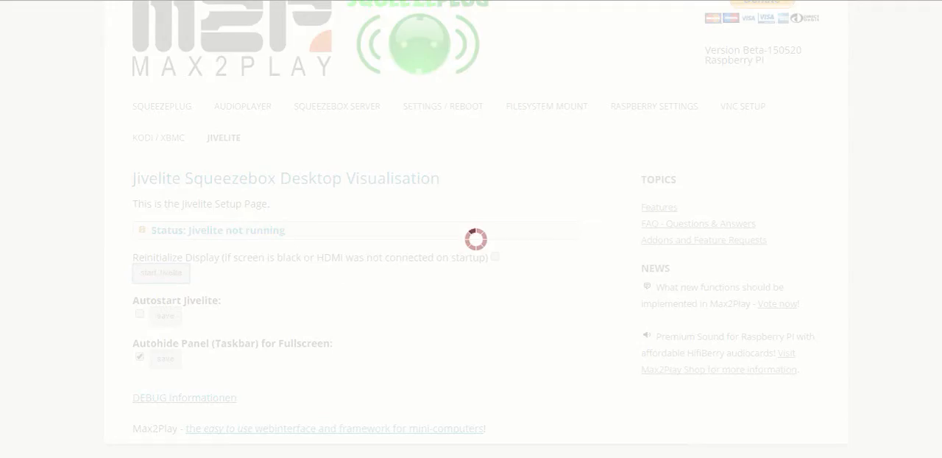
{"action": "left_click", "coordinate": [160, 273]}
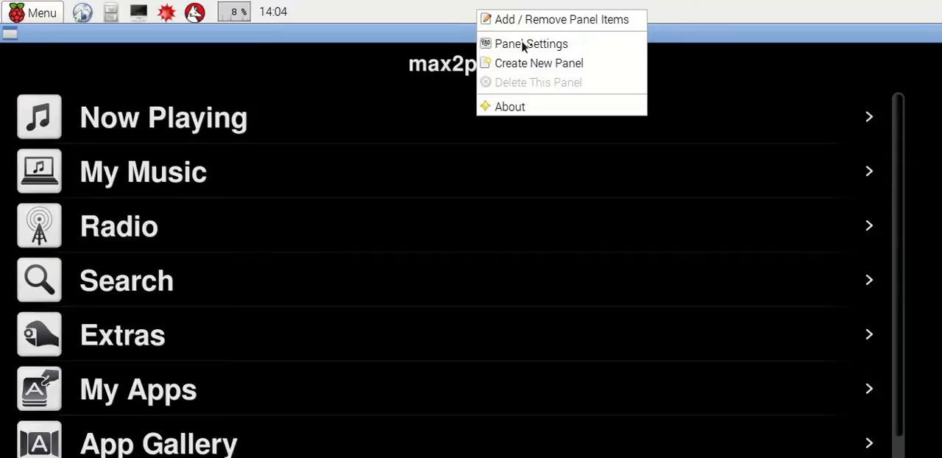
{"action": "mouse_move", "coordinate": [531, 43]}
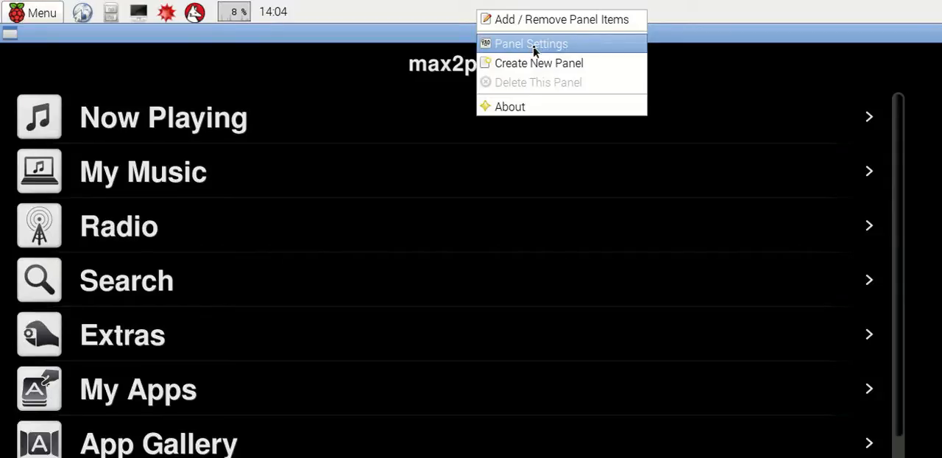
Set the LXDE taskbar panel to minimize when not in use.
{"action": "left_click", "coordinate": [531, 43]}
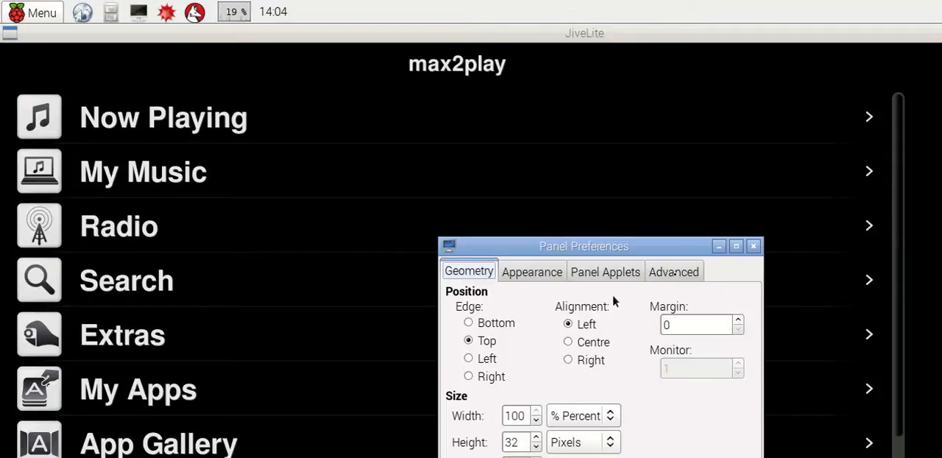
{"action": "left_click", "coordinate": [674, 271]}
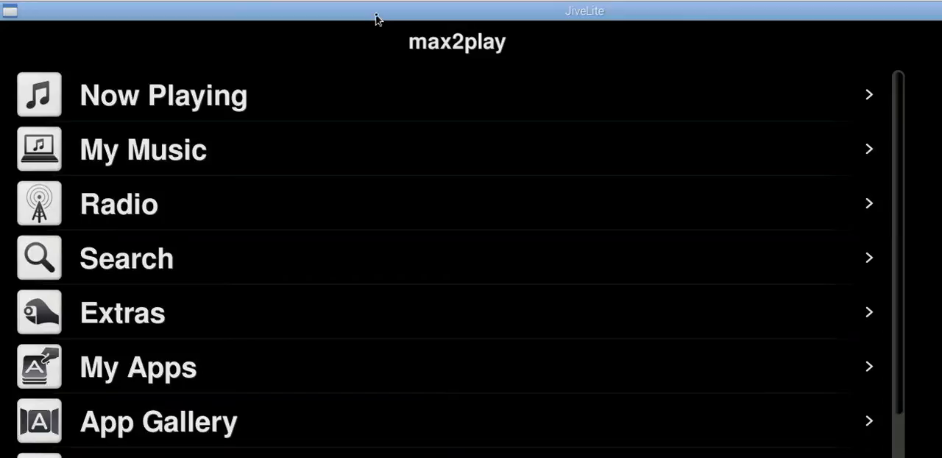
Remove the JiveLite window title bar with Un/Decorate.
{"action": "right_click", "coordinate": [375, 11]}
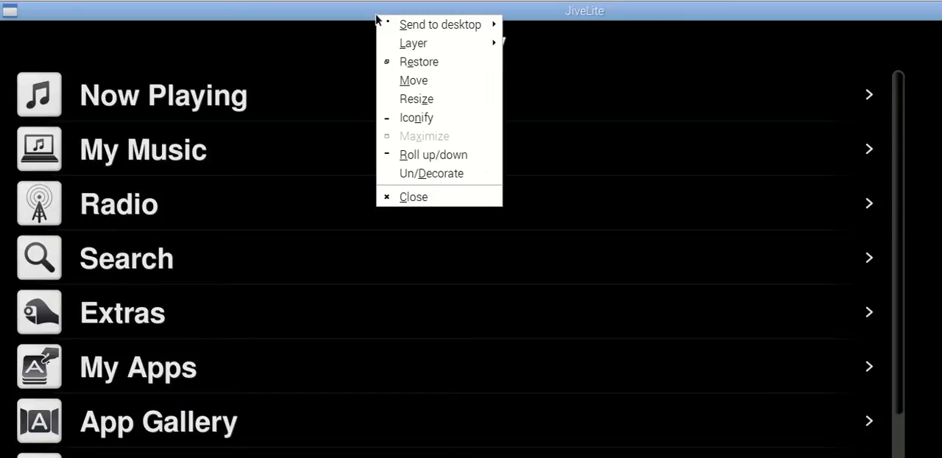
{"action": "mouse_move", "coordinate": [430, 173]}
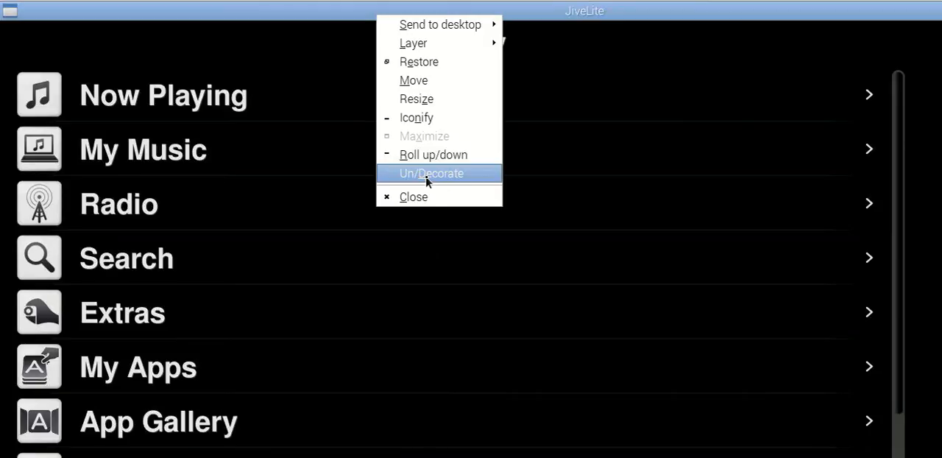
{"action": "left_click", "coordinate": [430, 173]}
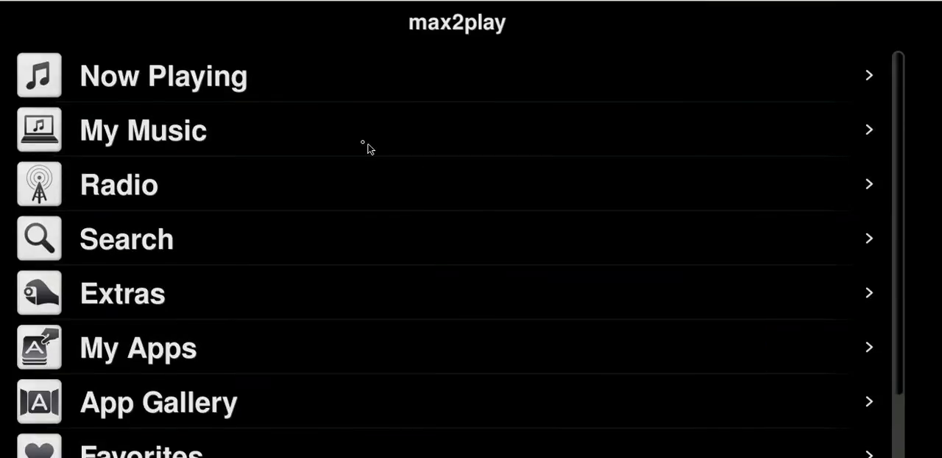
{"action": "mouse_move", "coordinate": [495, 130]}
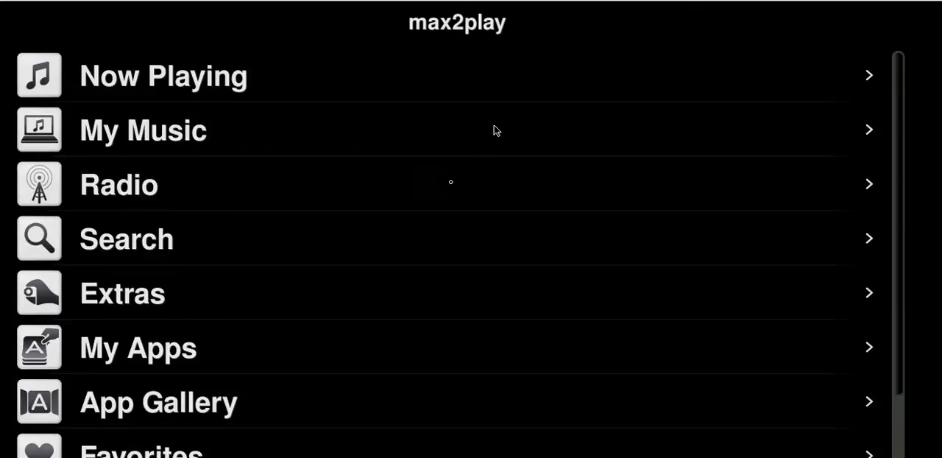
{"action": "mouse_move", "coordinate": [328, 167]}
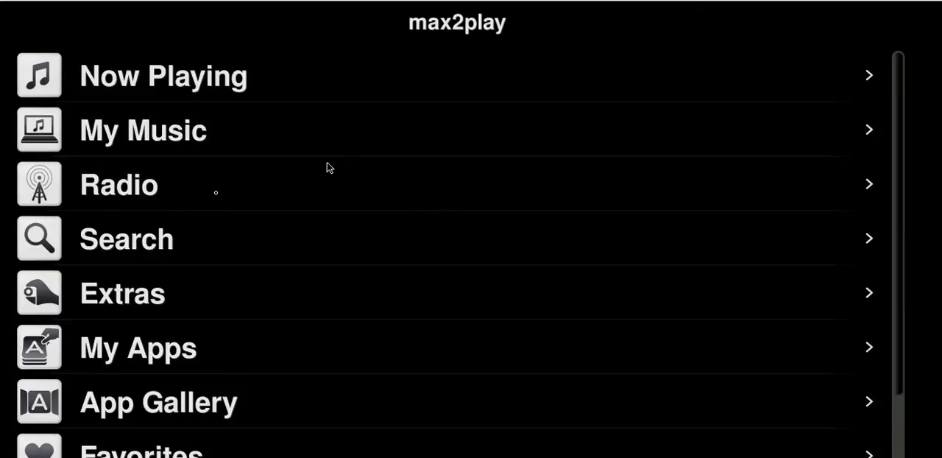
{"action": "mouse_move", "coordinate": [150, 242]}
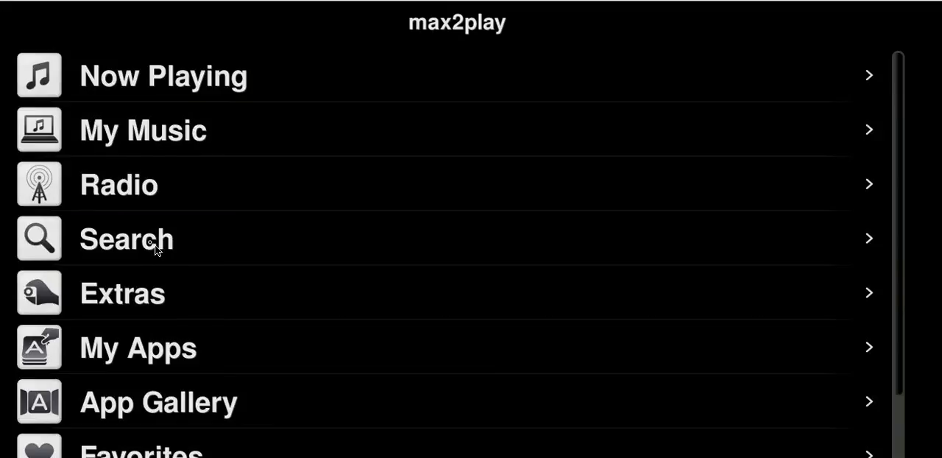
{"action": "mouse_move", "coordinate": [114, 196]}
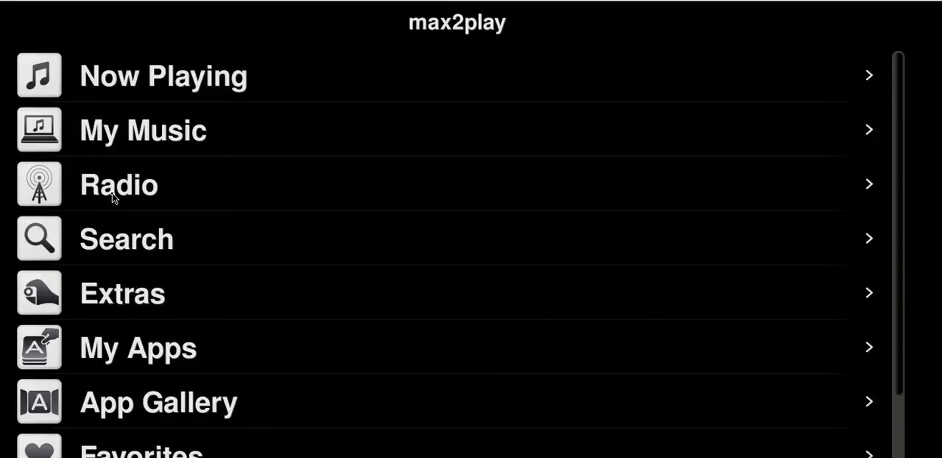
Play the Absolut Radio station from Radio > Local Radio.
{"action": "left_click", "coordinate": [119, 184]}
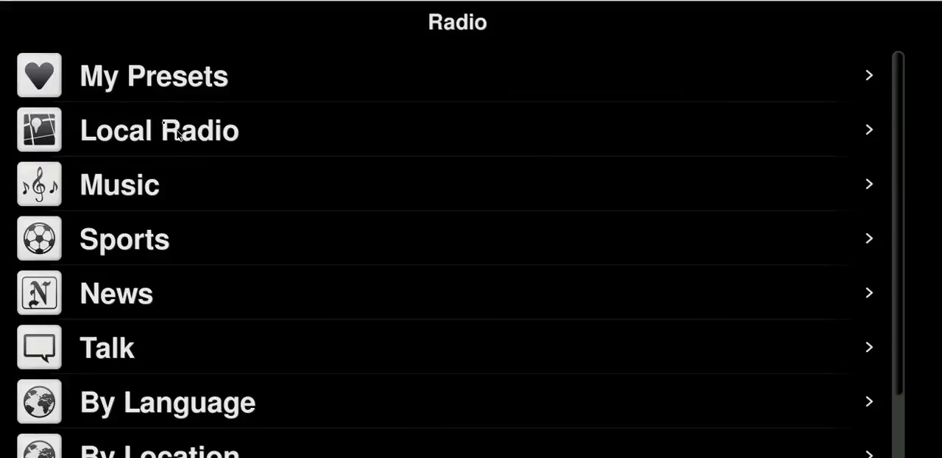
{"action": "mouse_move", "coordinate": [158, 138]}
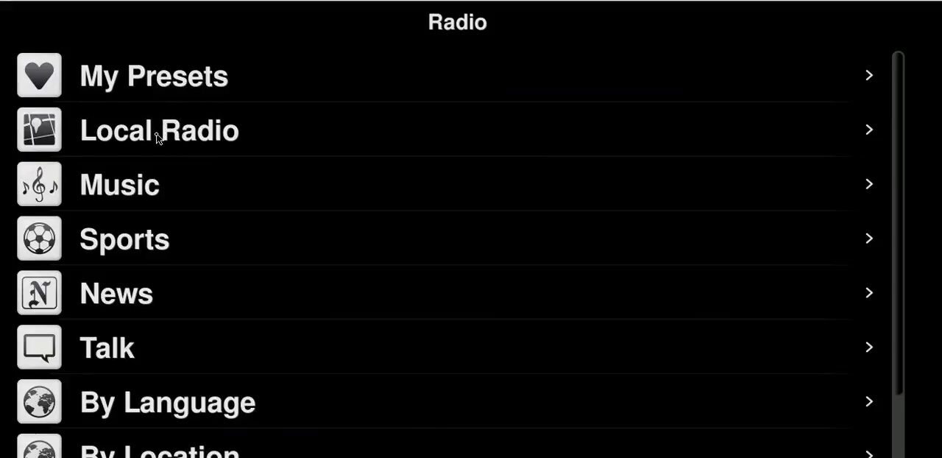
{"action": "left_click", "coordinate": [159, 129]}
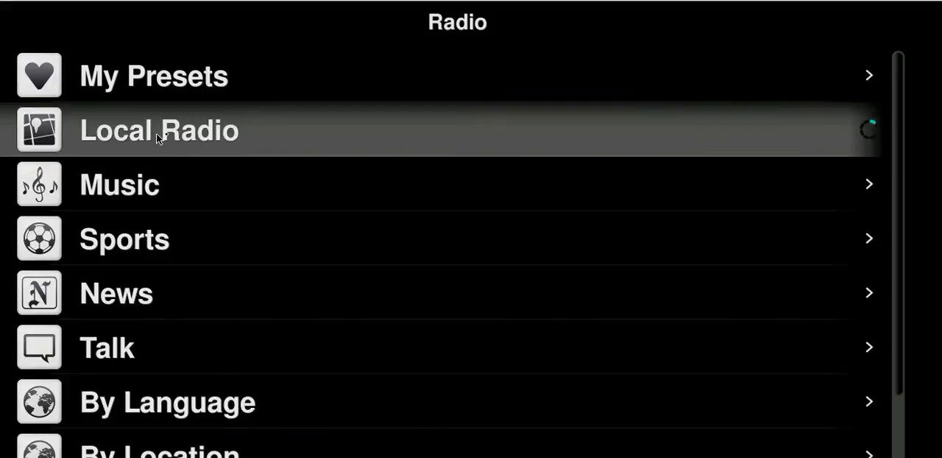
{"action": "left_click", "coordinate": [159, 130]}
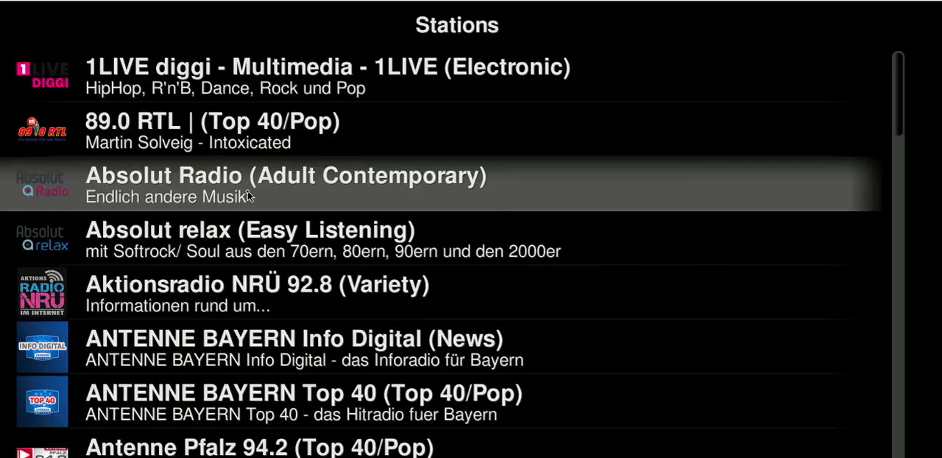
{"action": "left_click", "coordinate": [286, 184]}
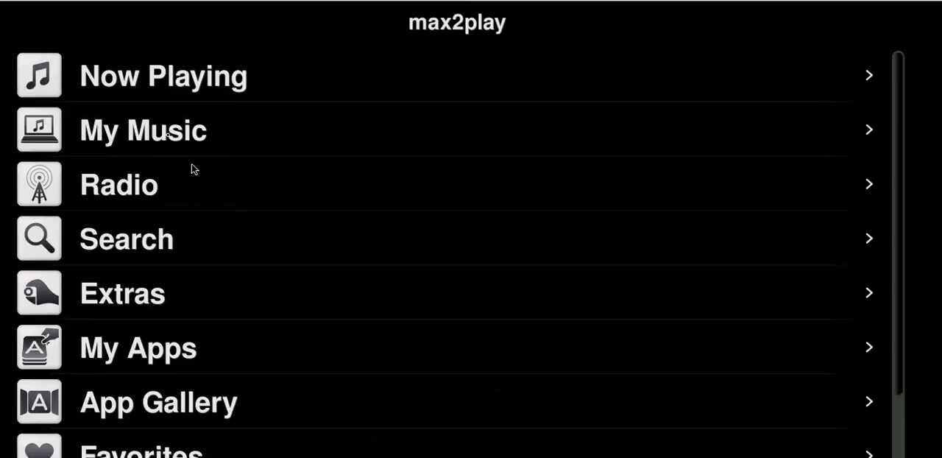
{"action": "left_click", "coordinate": [143, 129]}
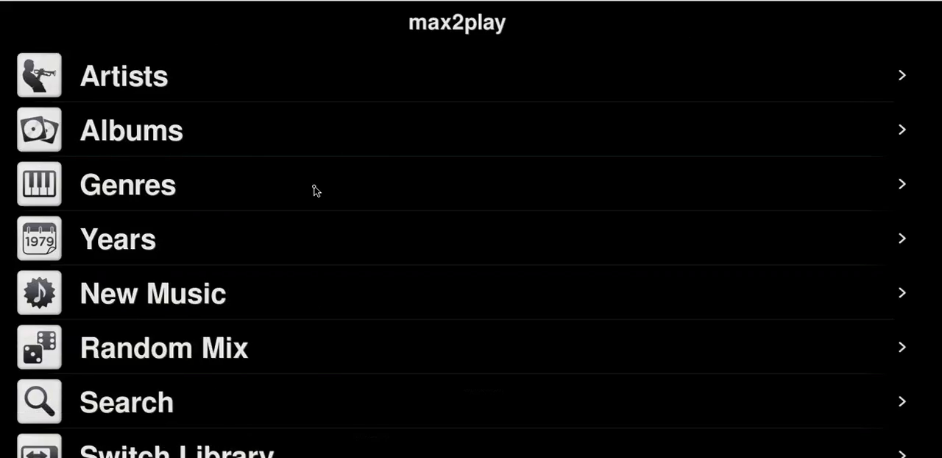
{"action": "mouse_move", "coordinate": [273, 214]}
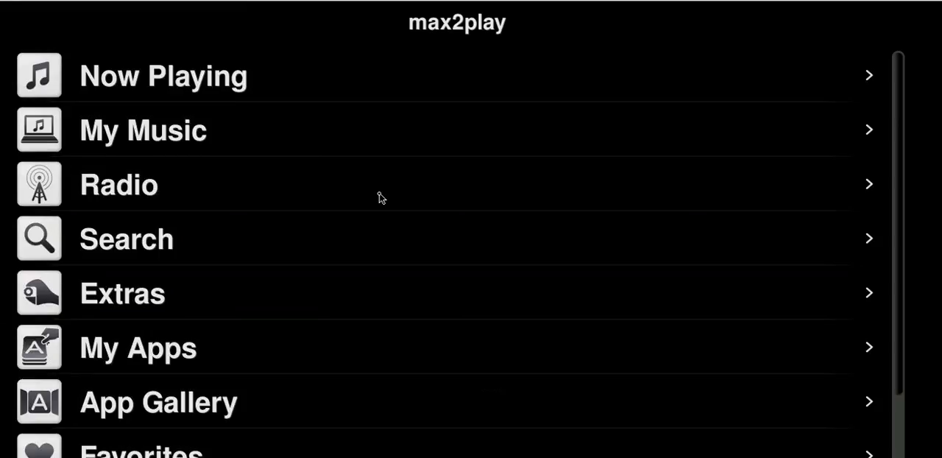
{"action": "mouse_move", "coordinate": [395, 184]}
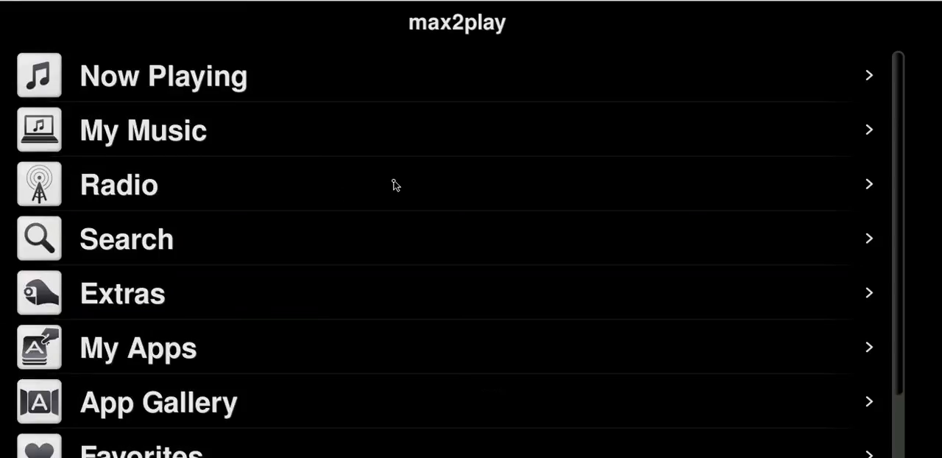